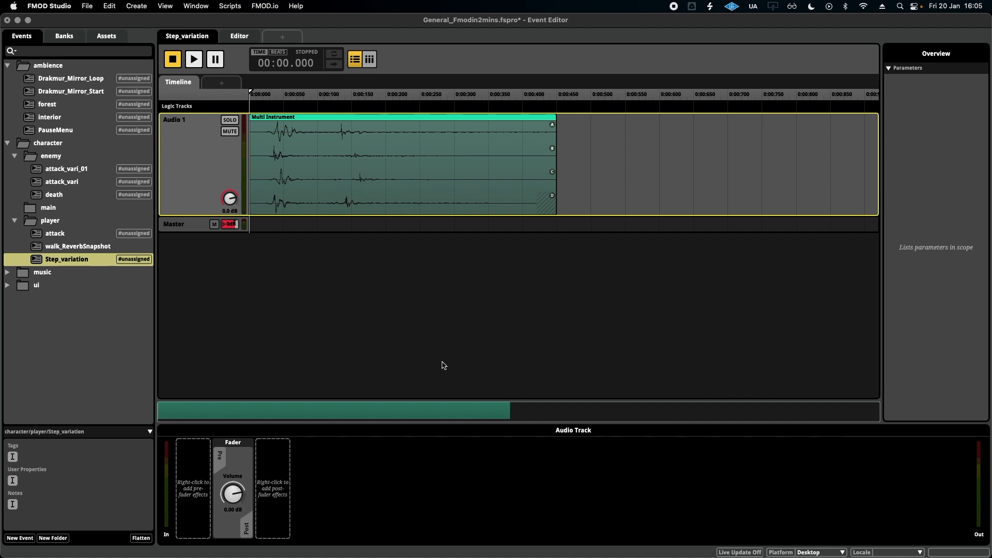
mouse_move(443, 359)
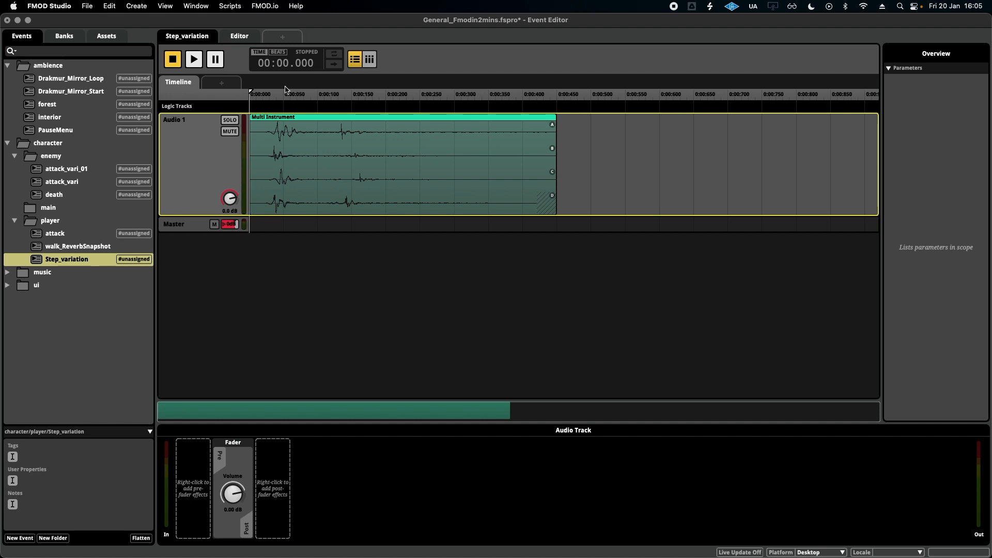
Play the footstep event twice, then add Random modulation to the multi instrument's pitch.
click(194, 59)
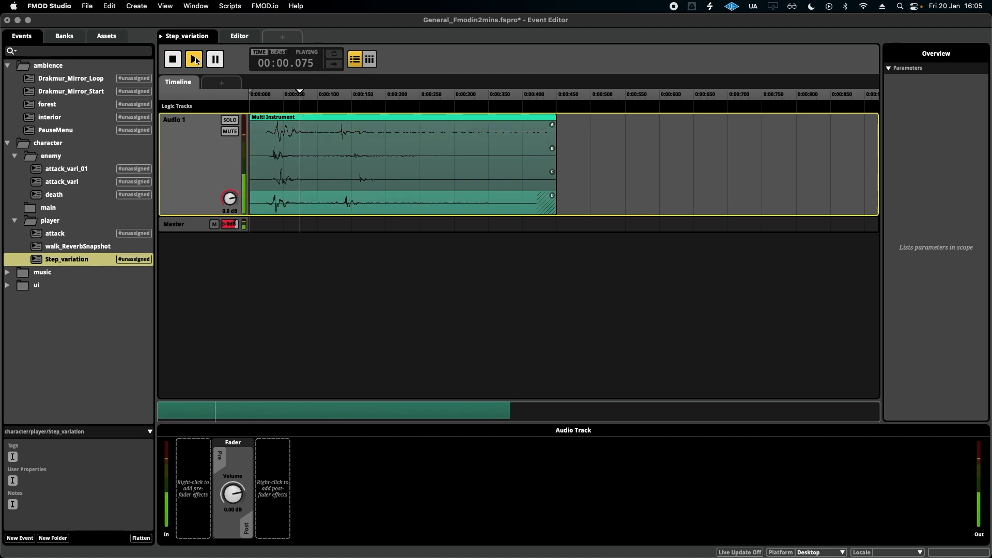
click(172, 59)
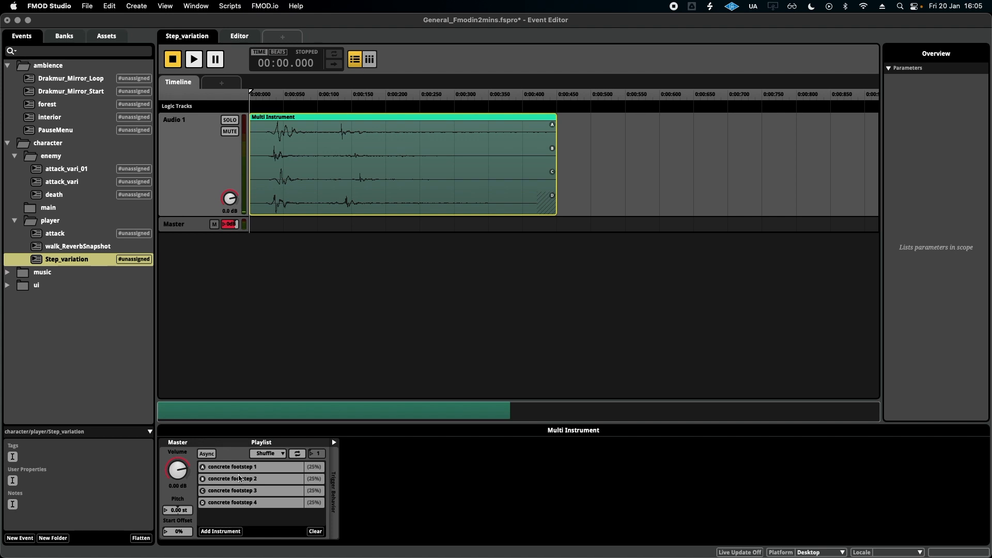
mouse_move(182, 513)
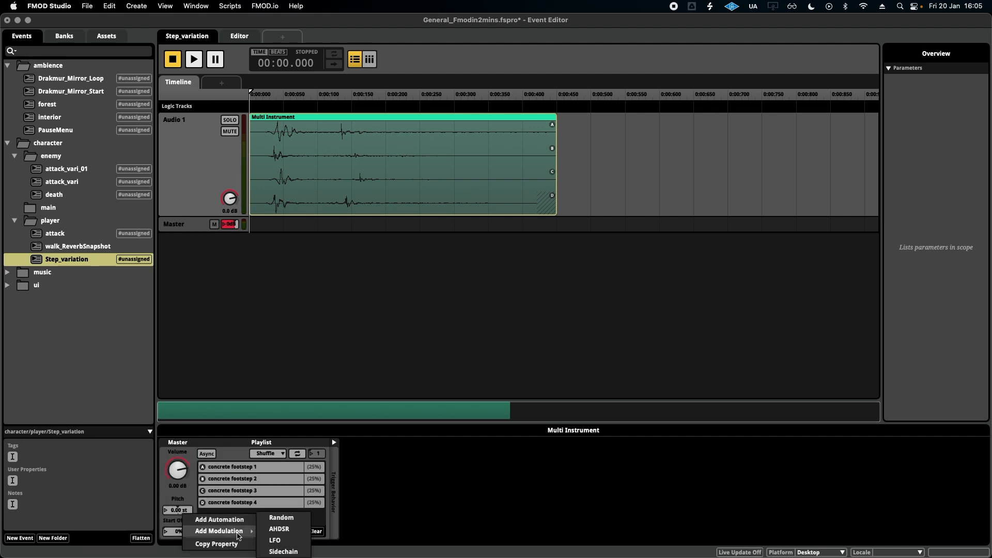
mouse_move(281, 518)
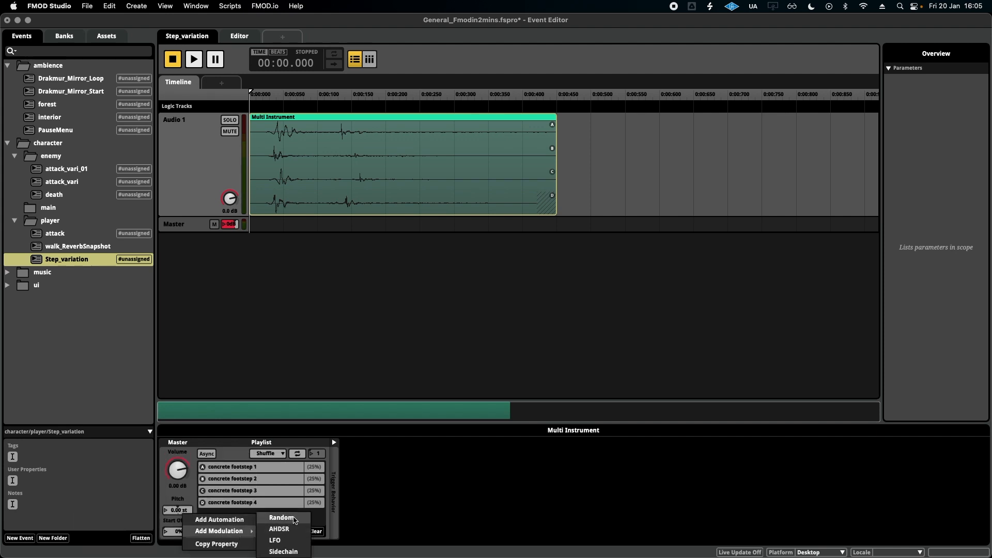
click(281, 518)
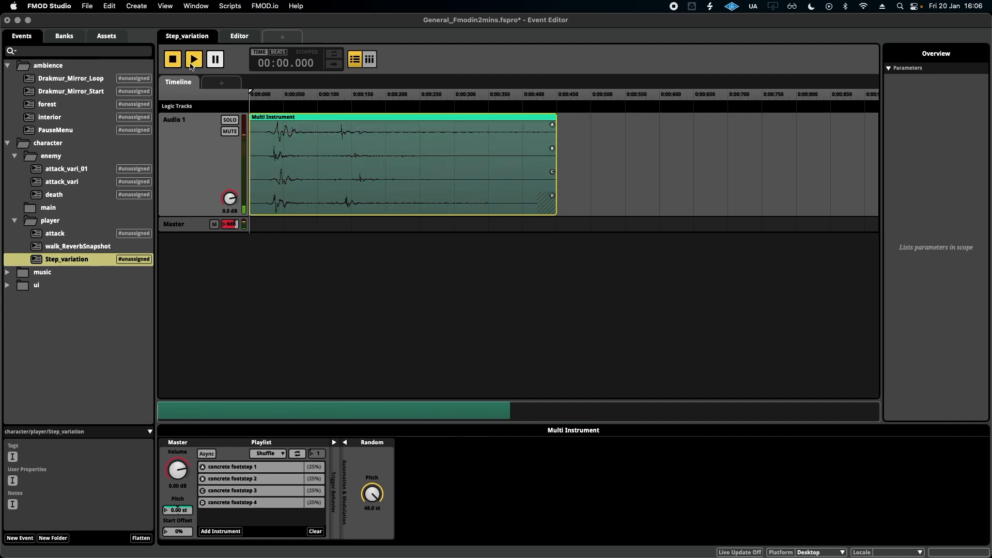
mouse_move(372, 492)
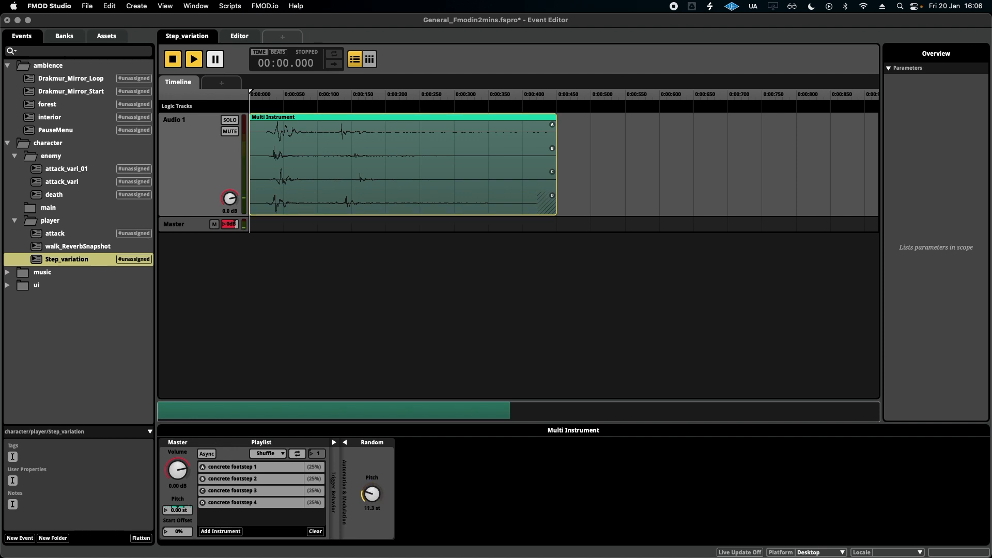
Play the Step_variation event twice to hear the 7.20 st random pitch variation.
click(194, 59)
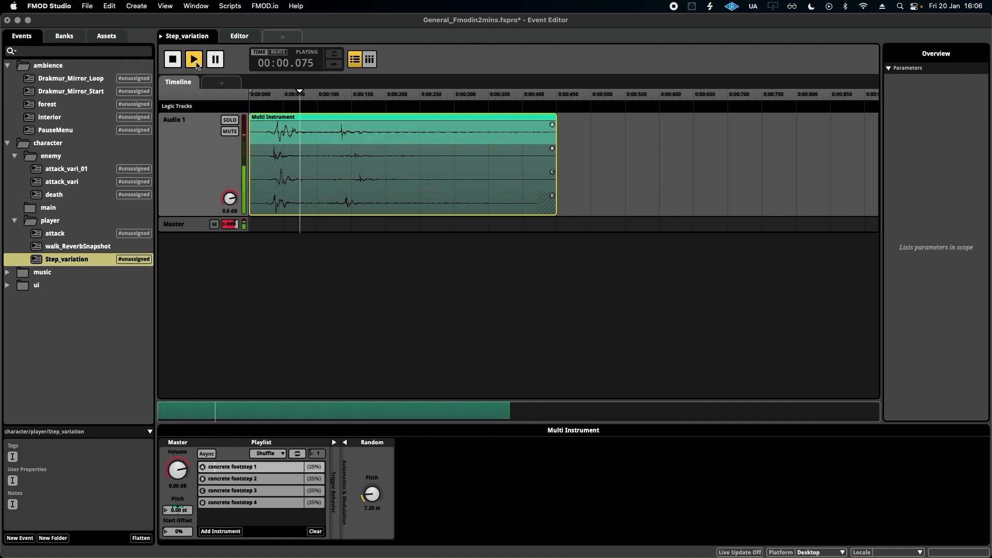
click(172, 59)
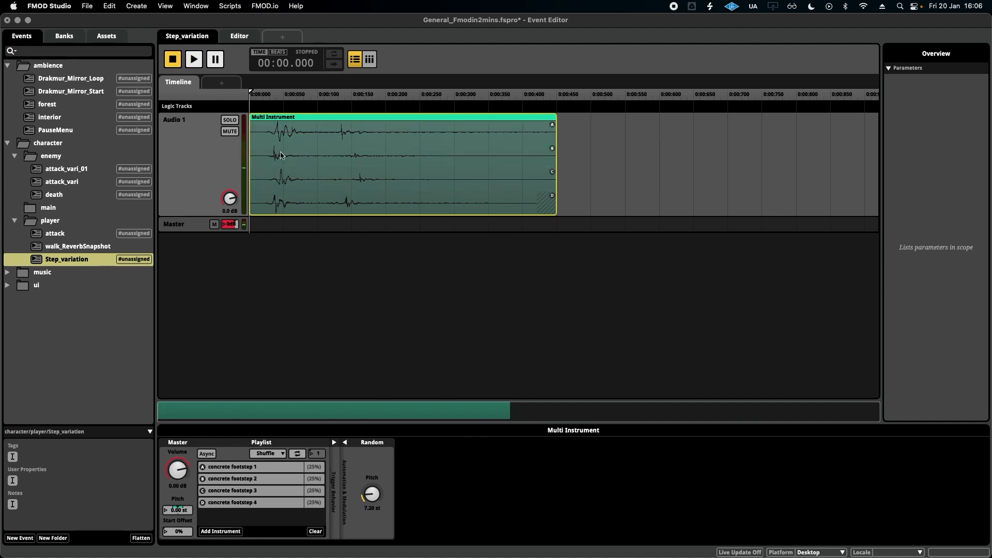
Insert an FMOD 3-EQ effect in the Audio 1 track's effect chain.
right_click(273, 481)
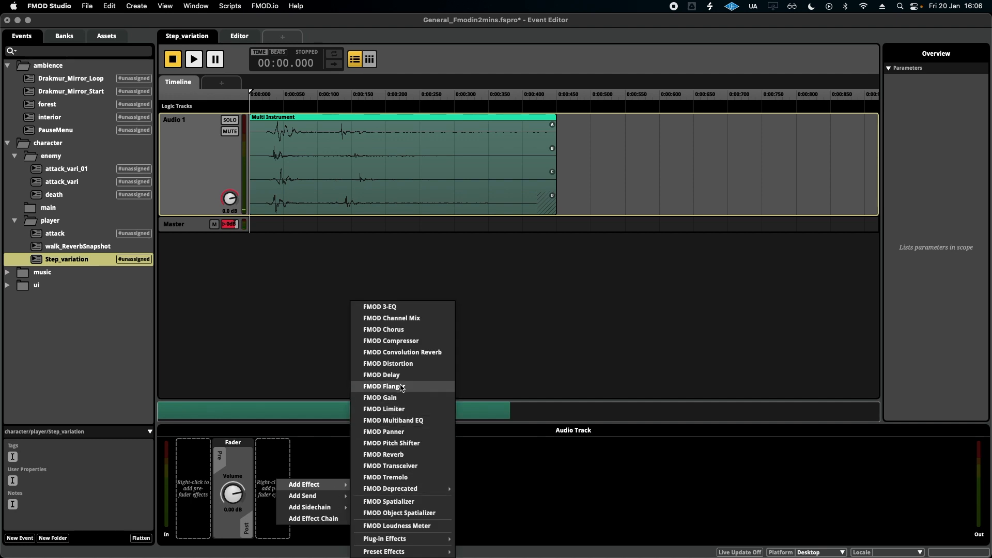
mouse_move(412, 307)
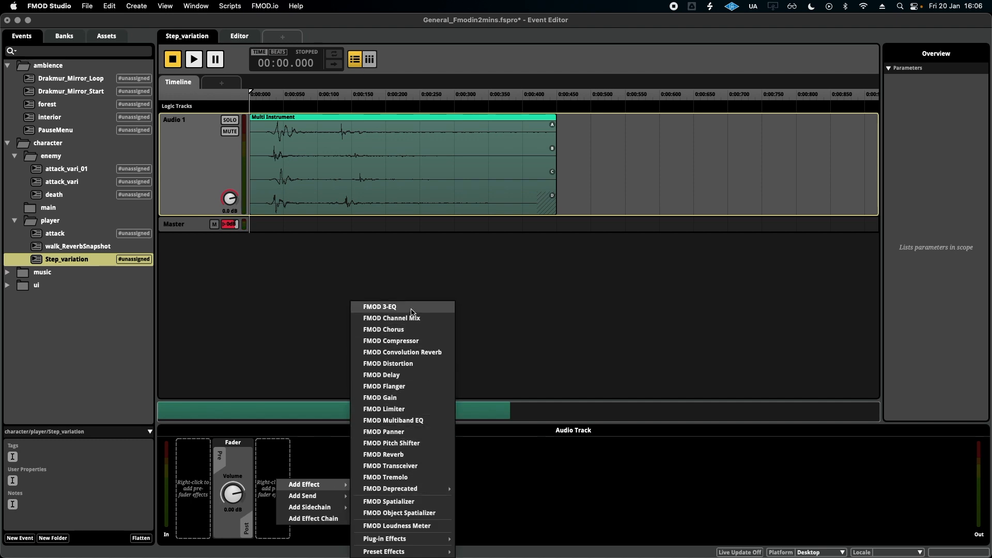
click(379, 307)
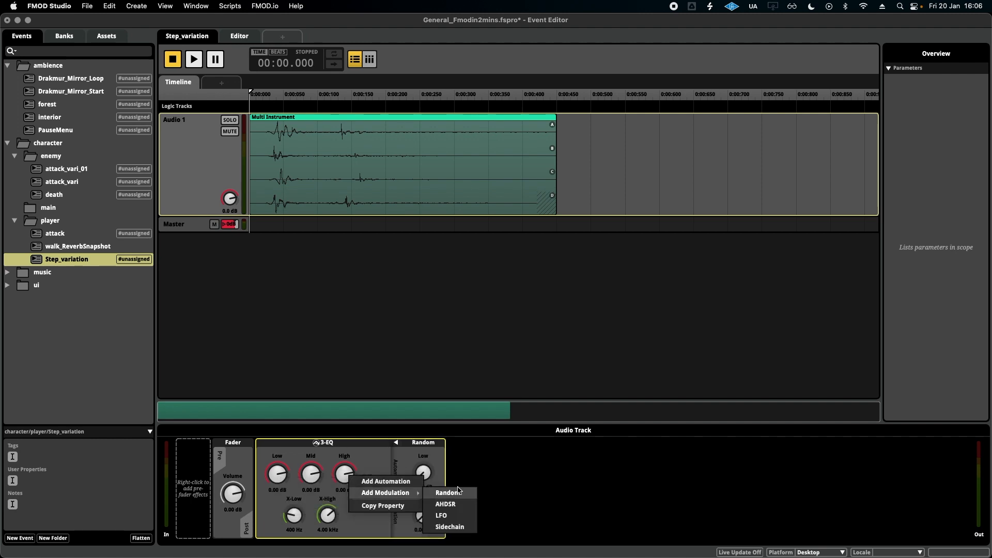
Add random modulation to another 3-EQ band and replay the event to audition it.
click(448, 492)
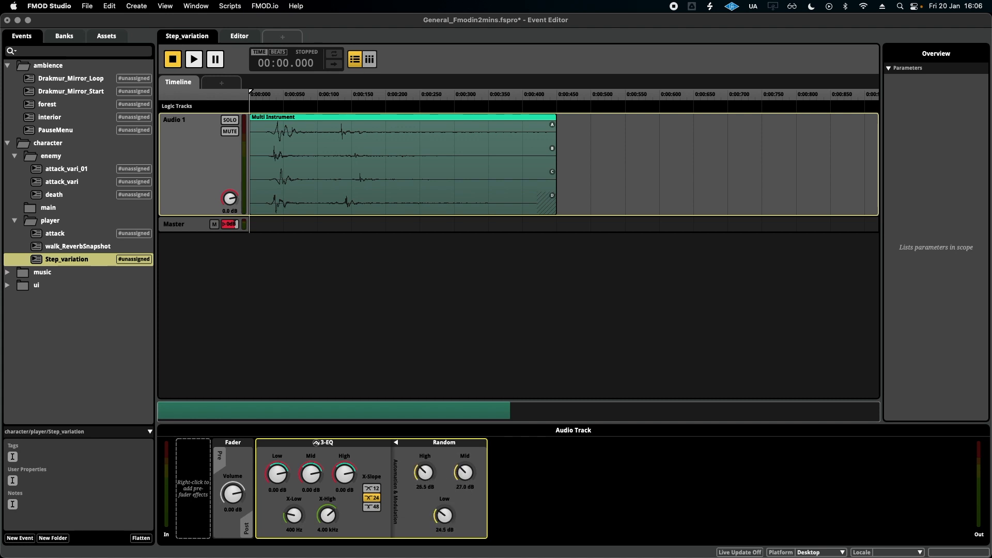
click(192, 59)
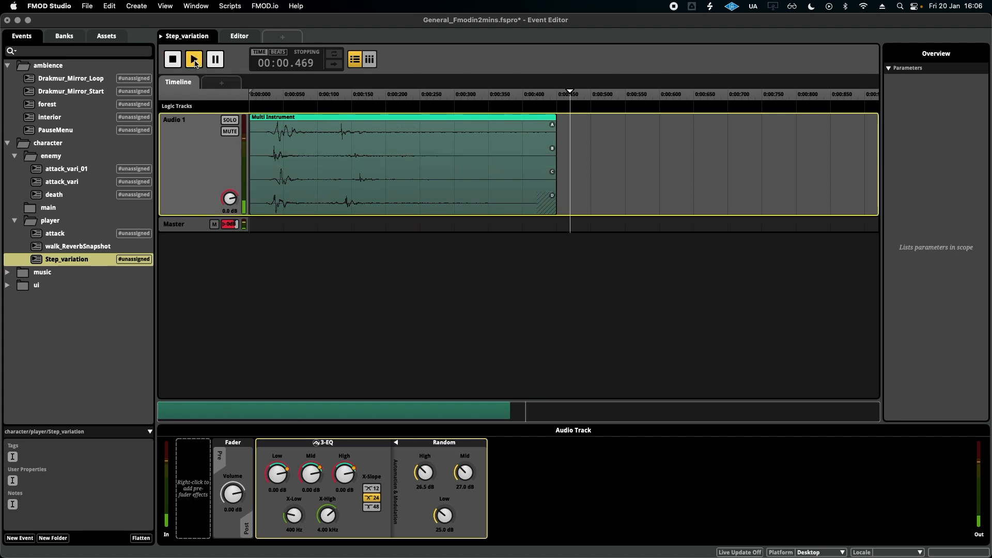
click(193, 59)
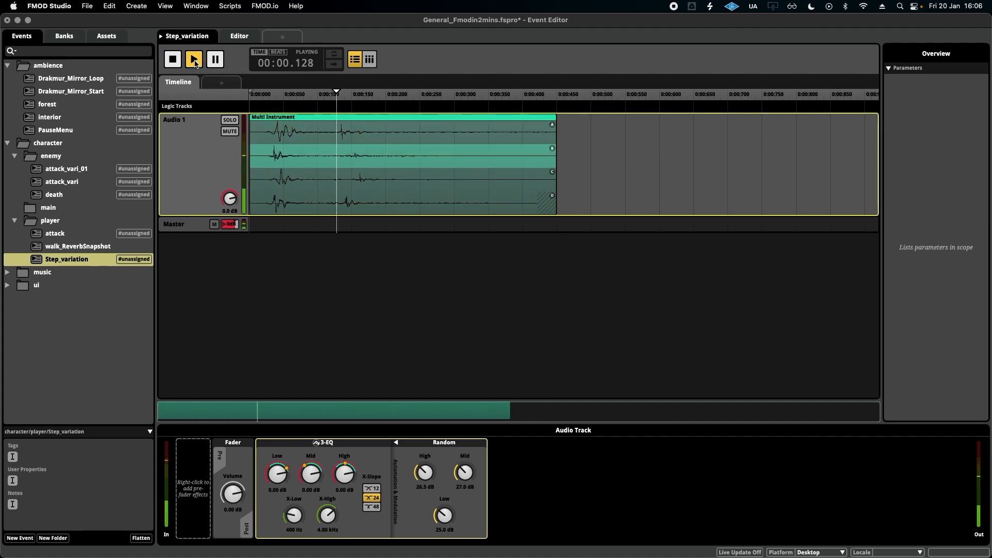
click(172, 59)
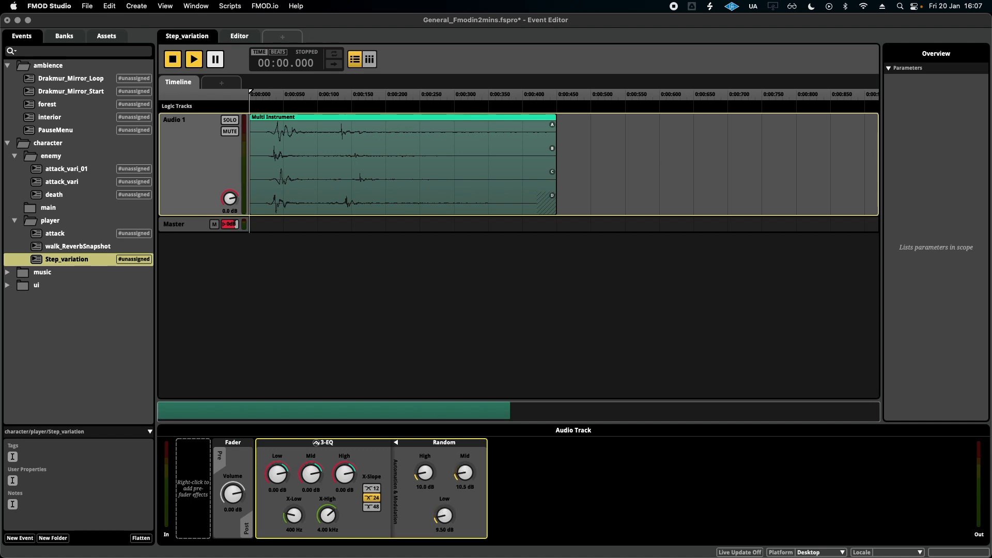
click(194, 58)
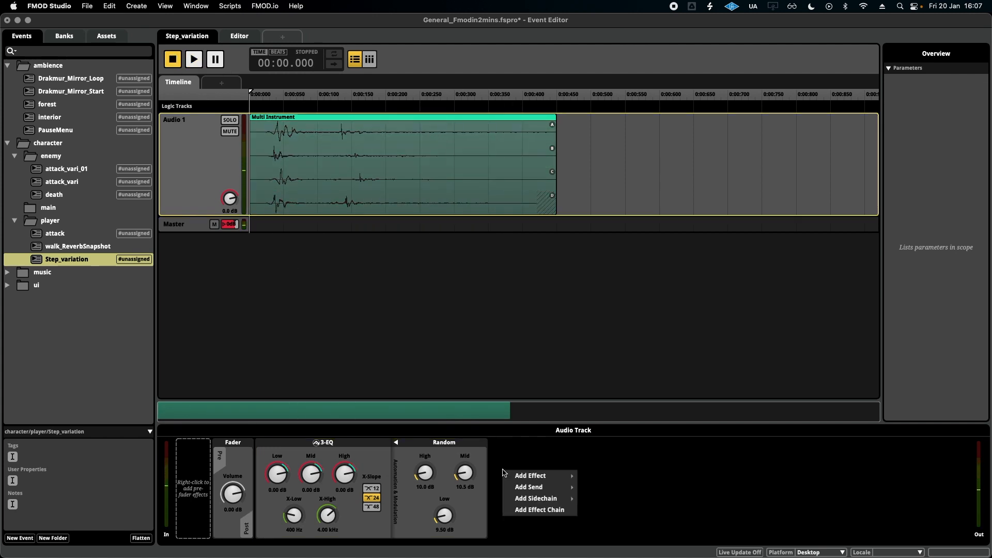
click(530, 475)
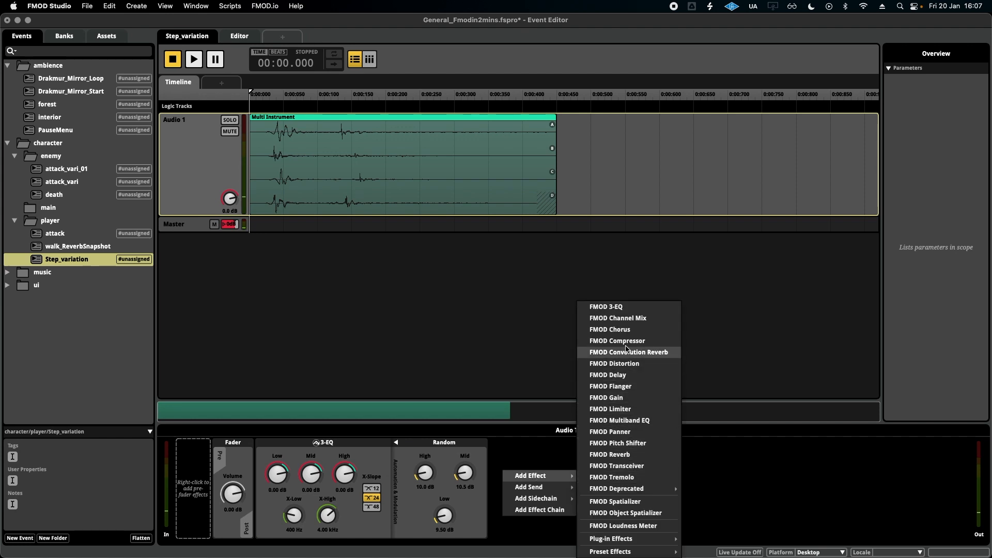
mouse_move(633, 488)
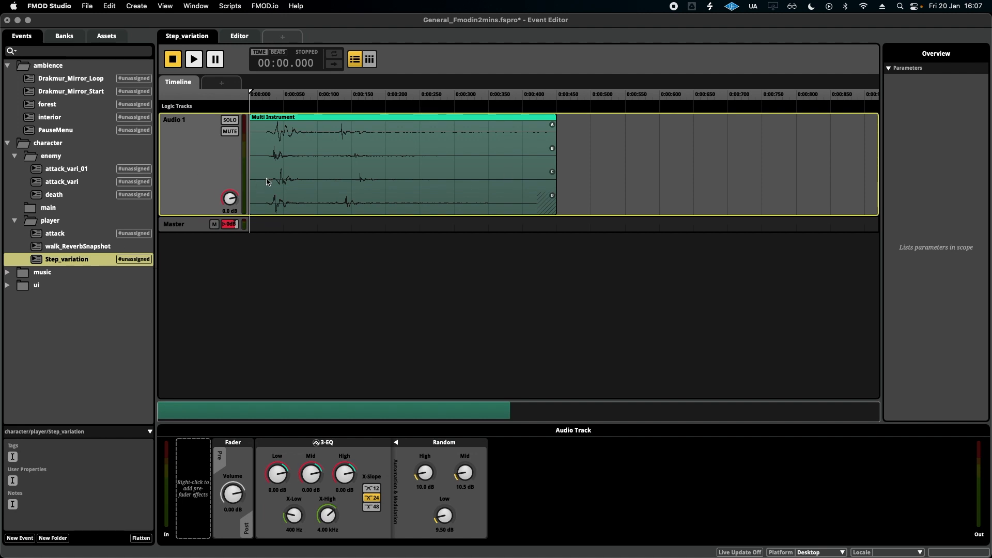
Select the footstep multi instrument to show its four-sound playlist and 7.20 st random pitch.
click(402, 159)
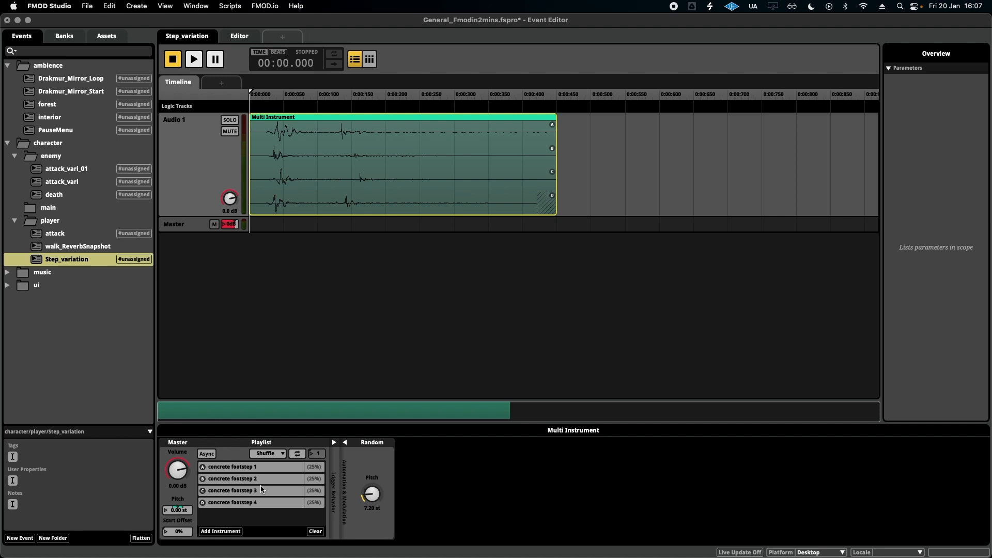
mouse_move(237, 490)
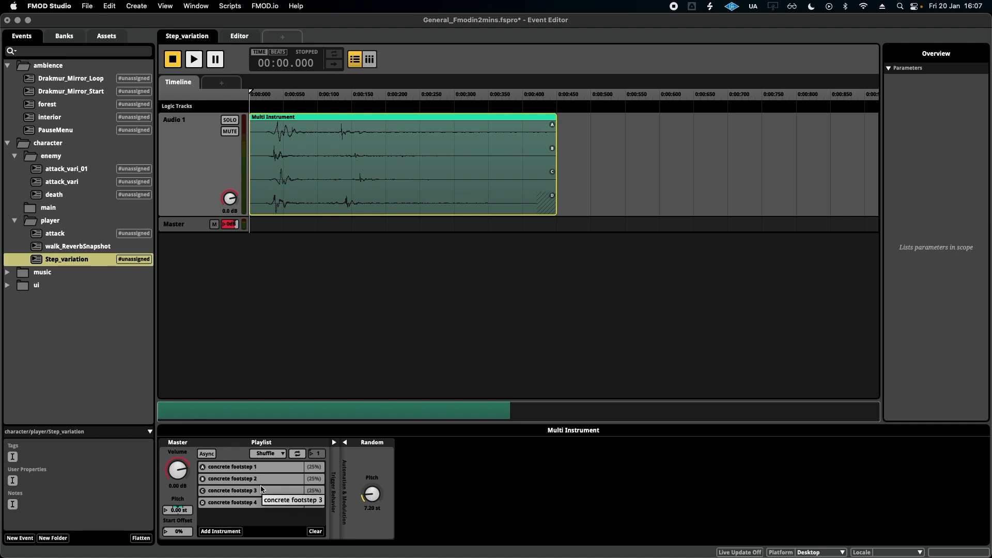